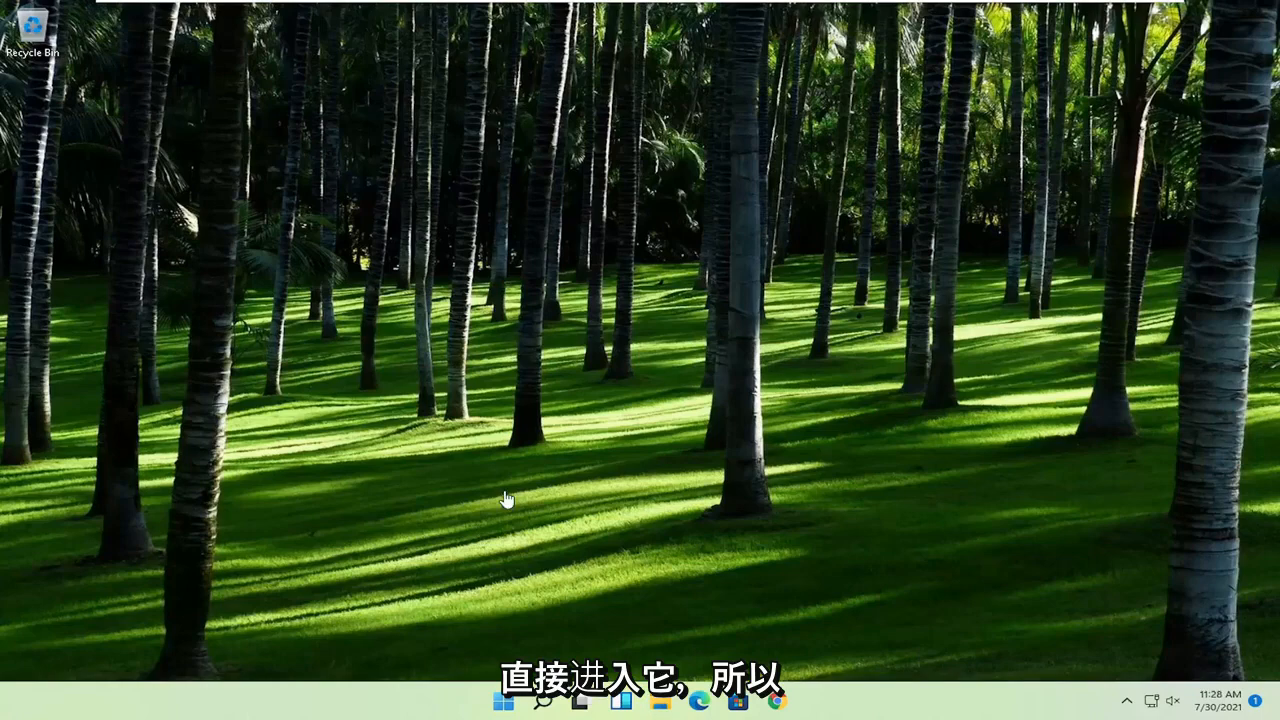
# Search the Start menu for regedit and run Registry Editor as administrator.
pyautogui.click(503, 700)
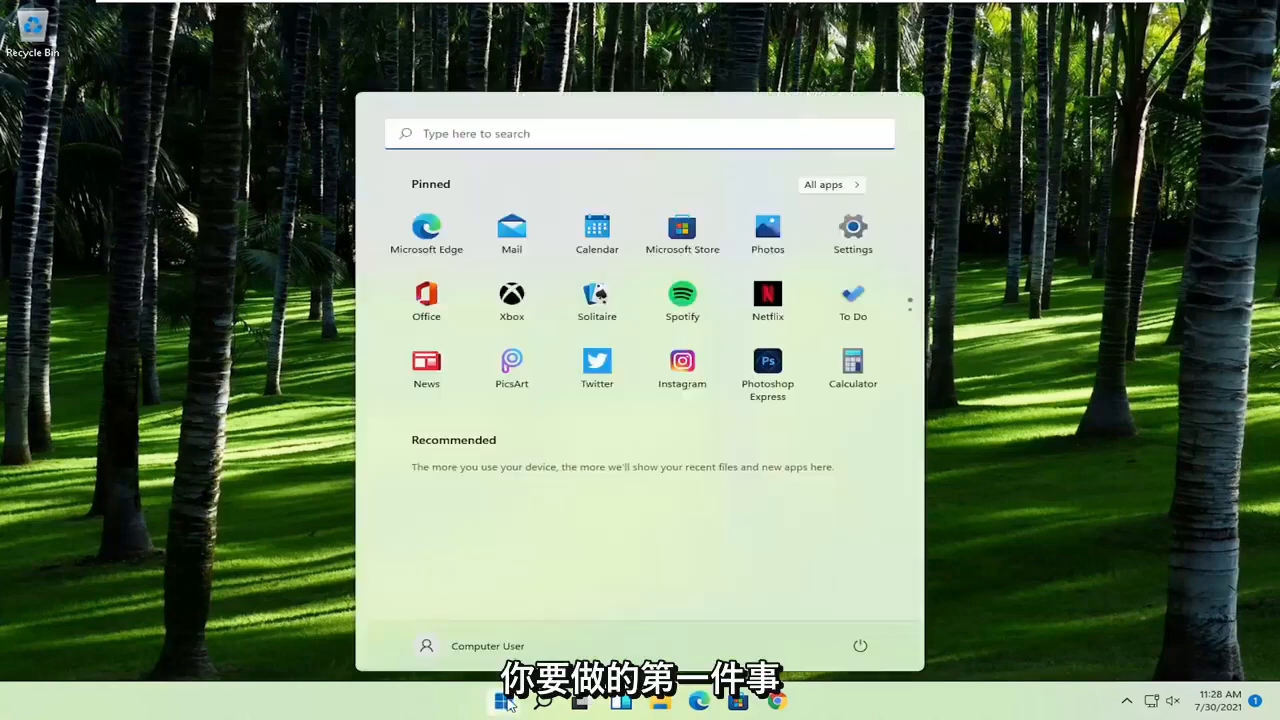
pyautogui.write('regedit')
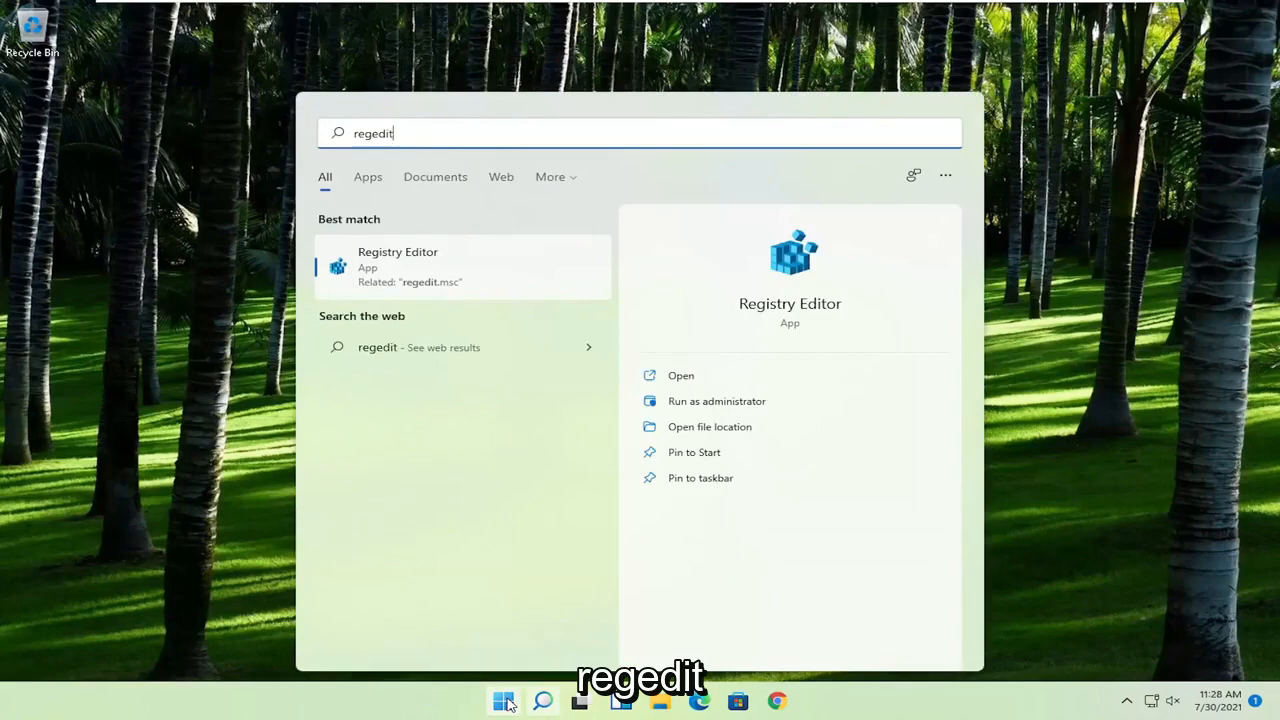
pyautogui.moveTo(385, 318)
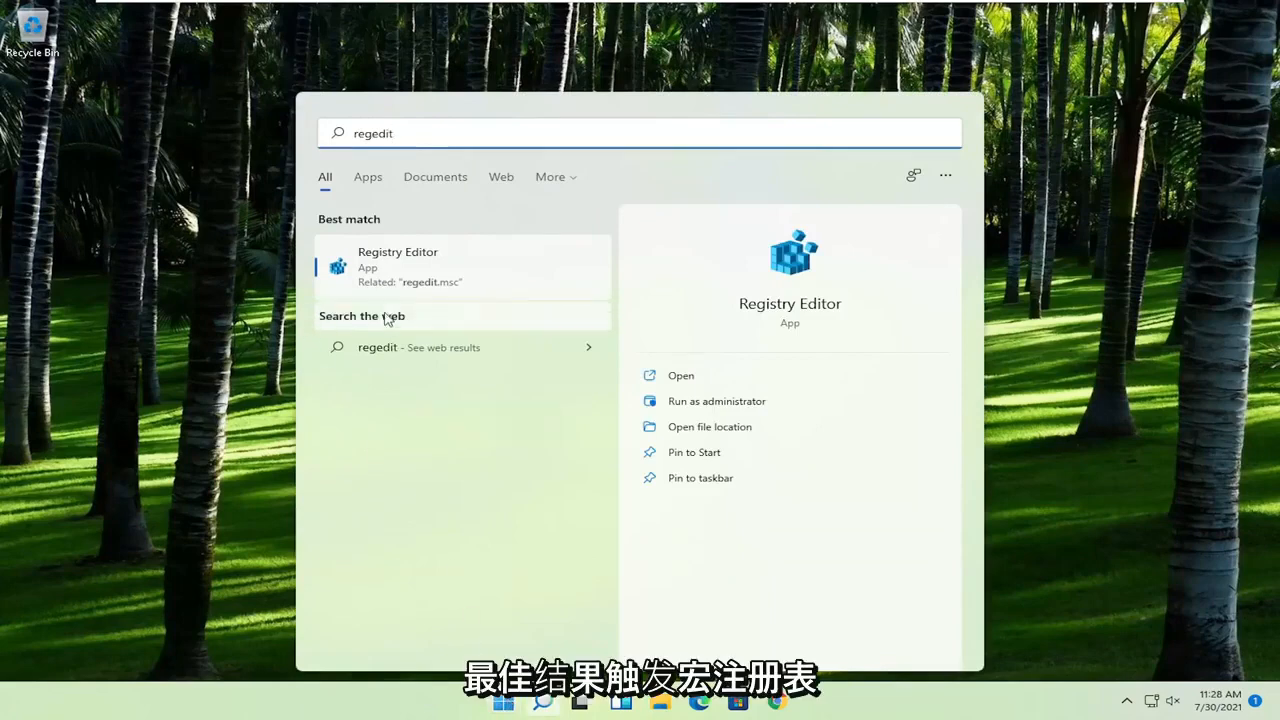
pyautogui.rightClick(397, 265)
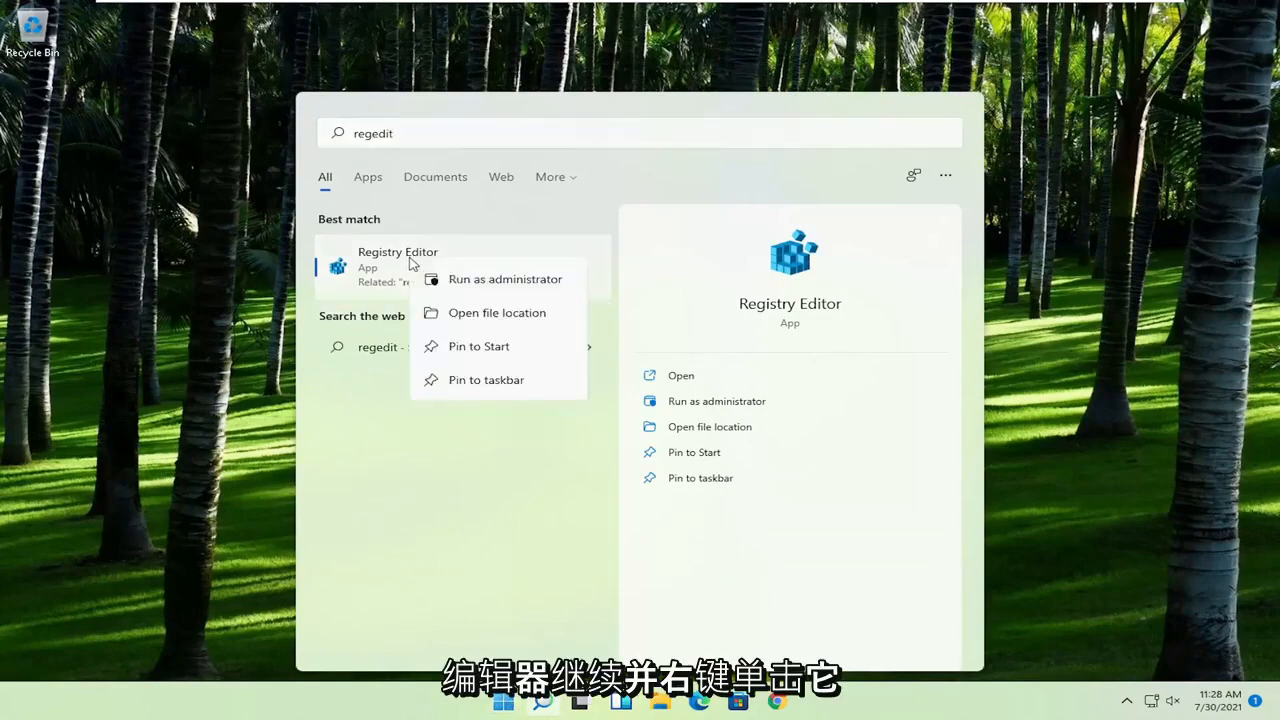
pyautogui.click(505, 279)
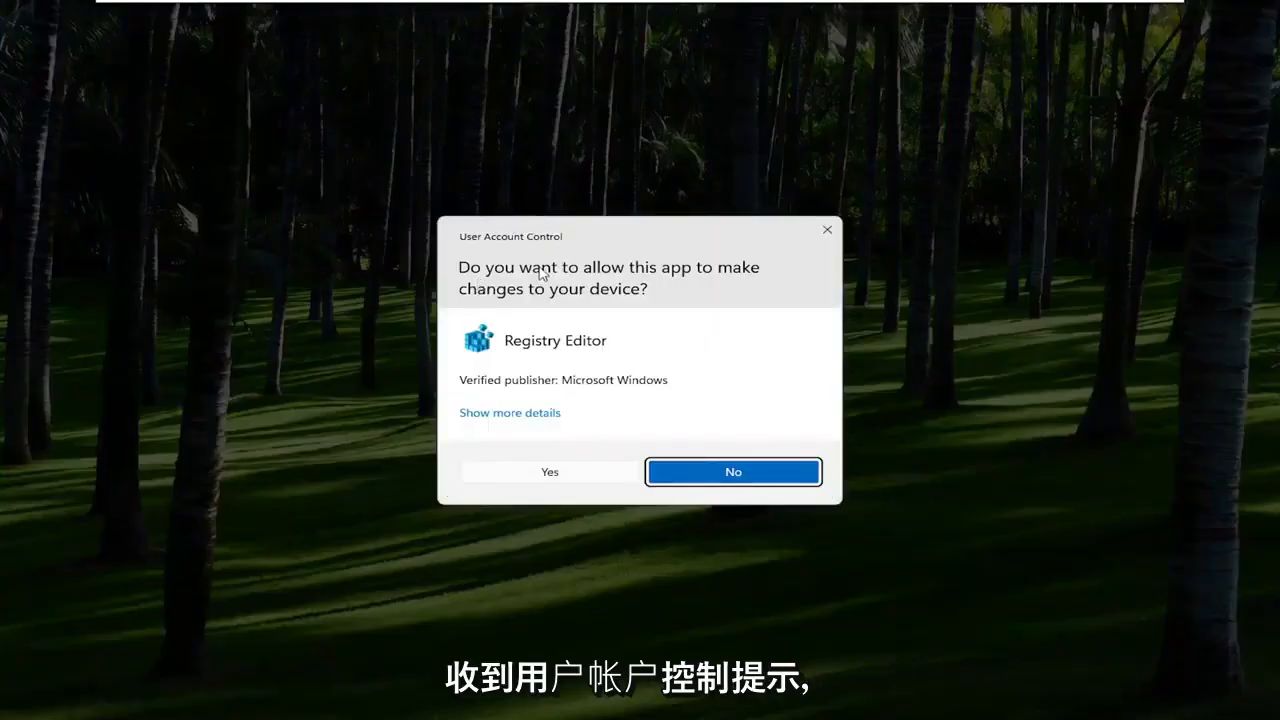
# Approve the UAC prompt, then open and cancel the Export and Import dialogs.
pyautogui.click(549, 471)
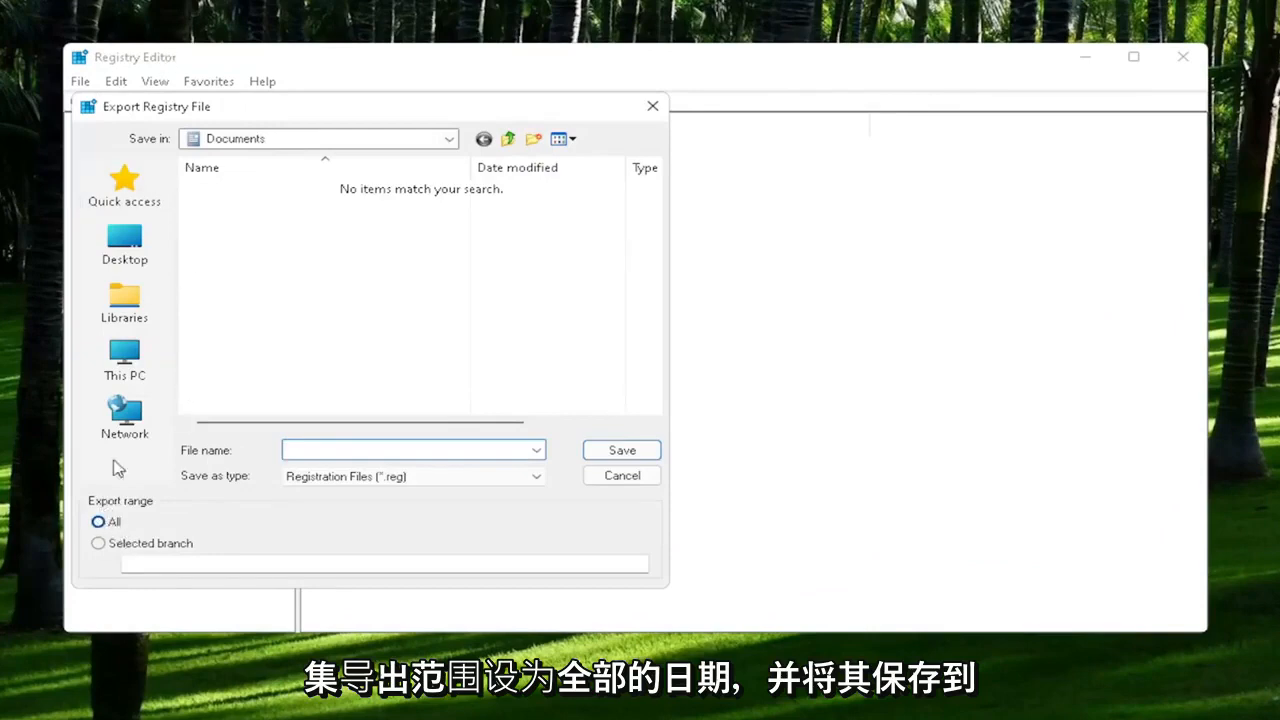
pyautogui.moveTo(124, 240)
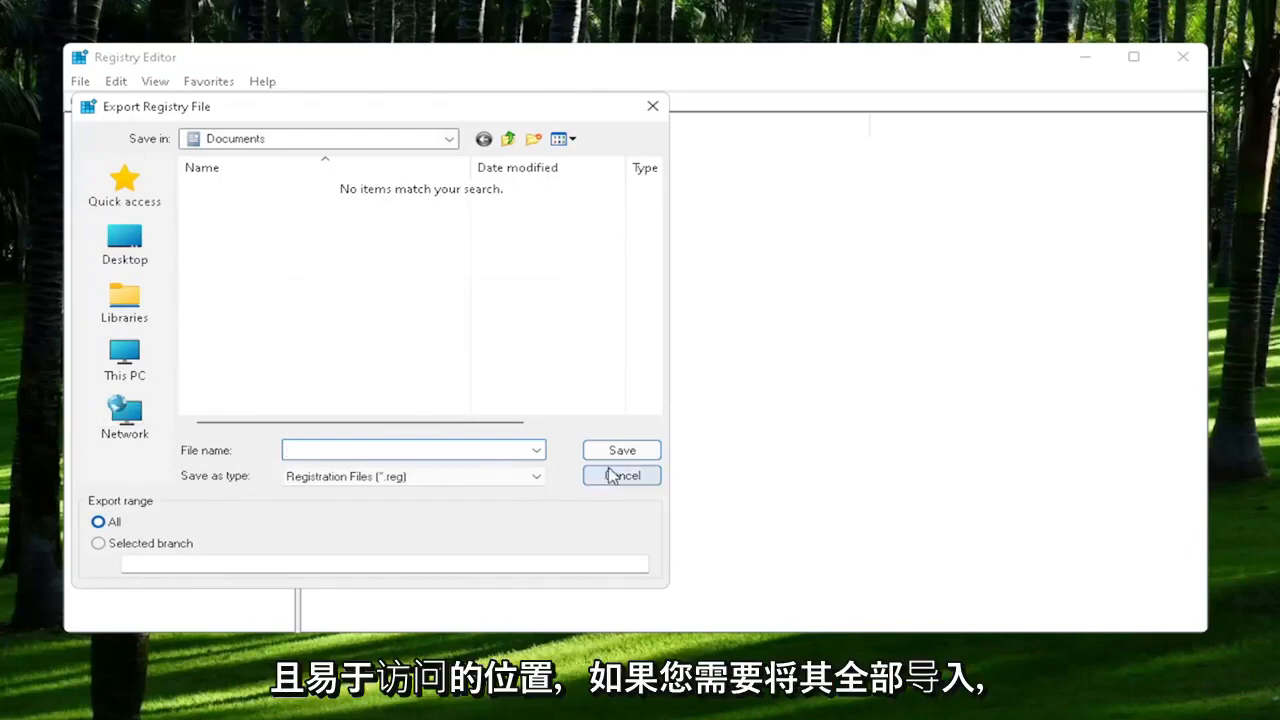
pyautogui.click(621, 475)
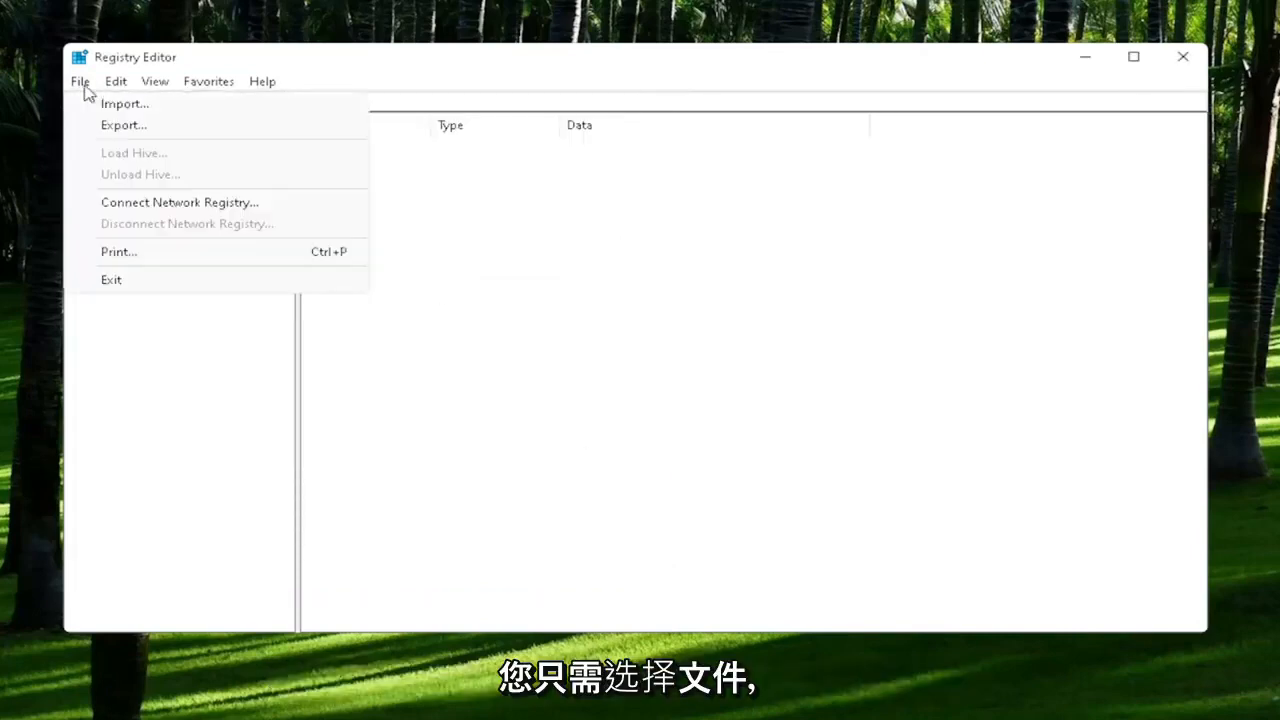
pyautogui.click(124, 103)
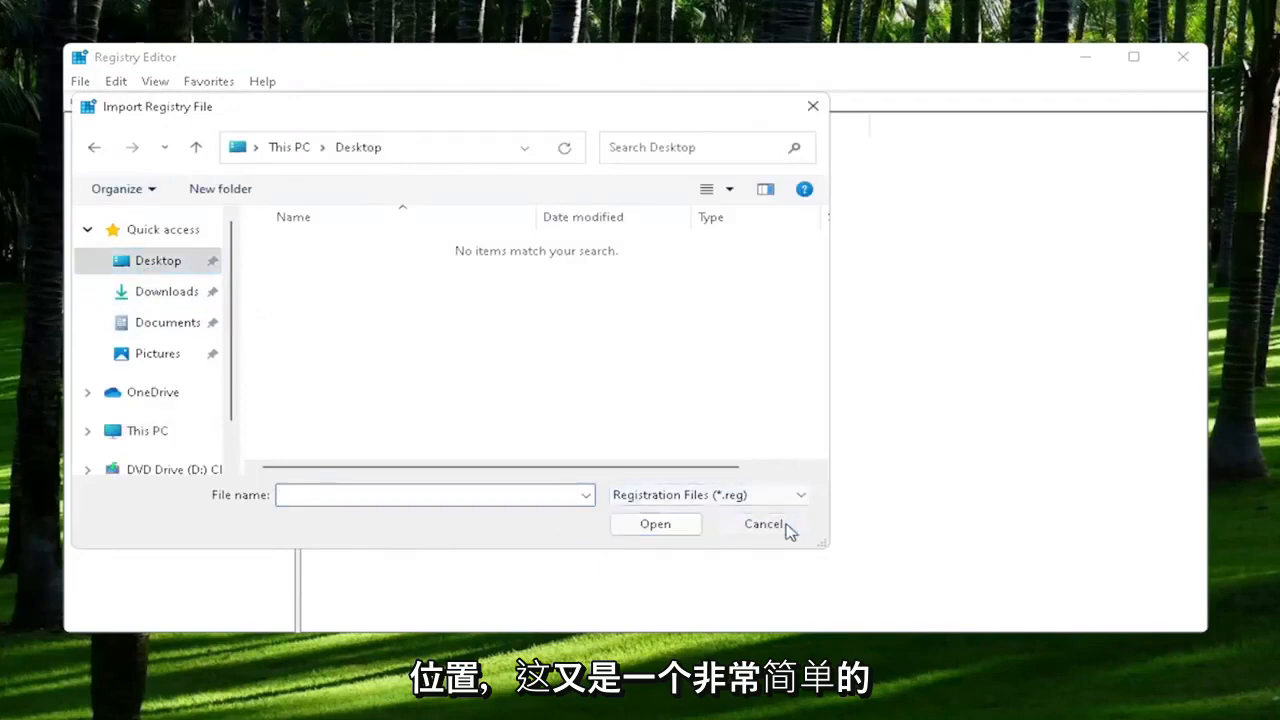
pyautogui.click(764, 523)
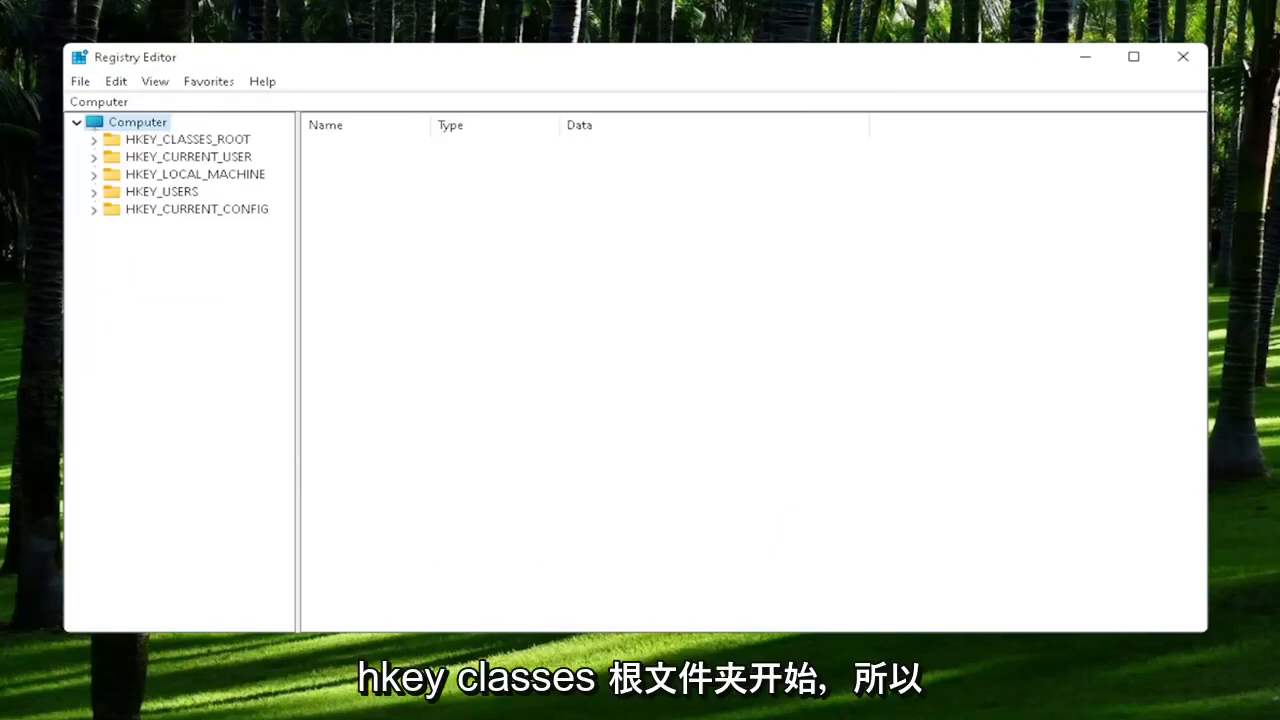
pyautogui.moveTo(188, 158)
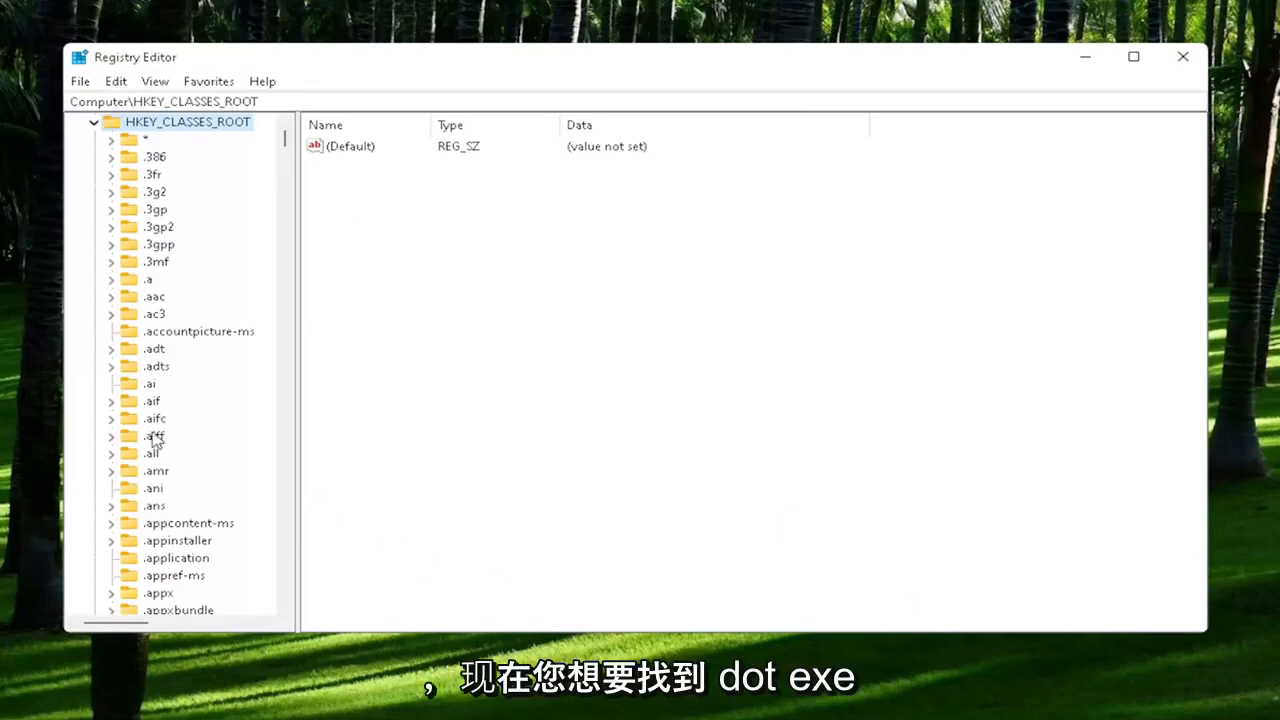
# Select .exe under HKEY_CLASSES_ROOT and confirm its (Default) data is exefile.
pyautogui.scroll(-3)
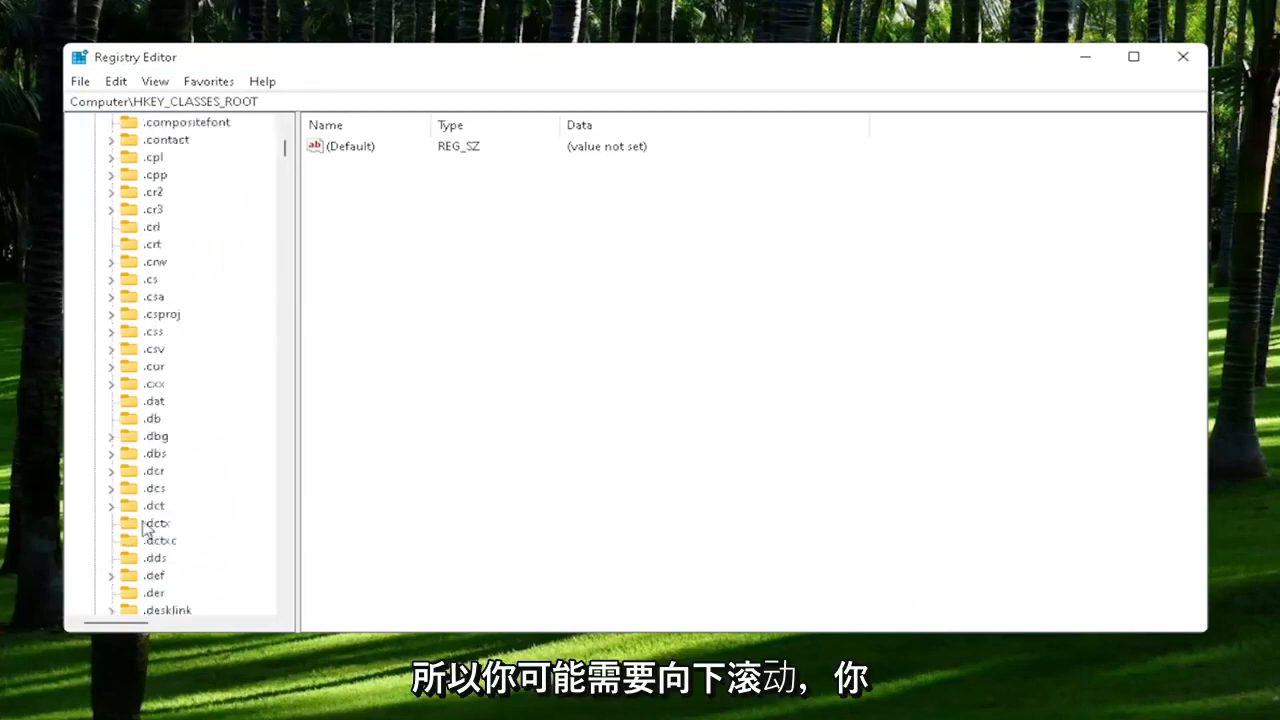
pyautogui.scroll(-3)
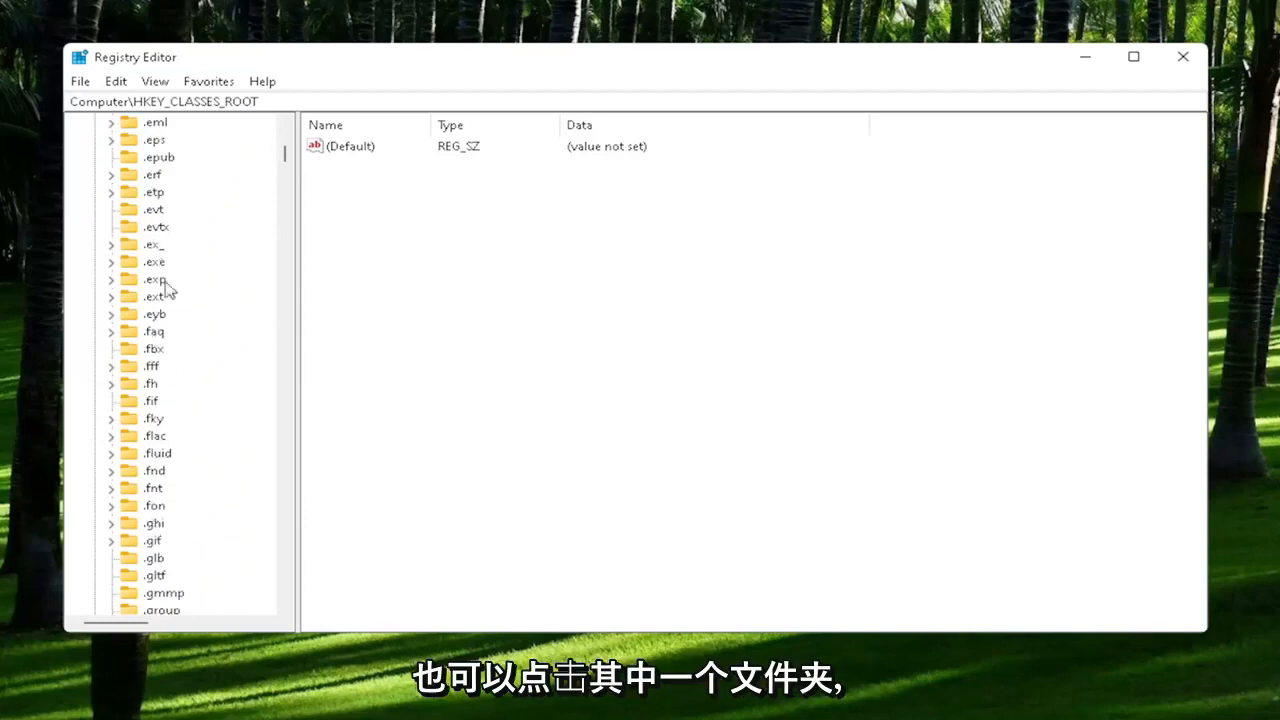
pyautogui.click(154, 261)
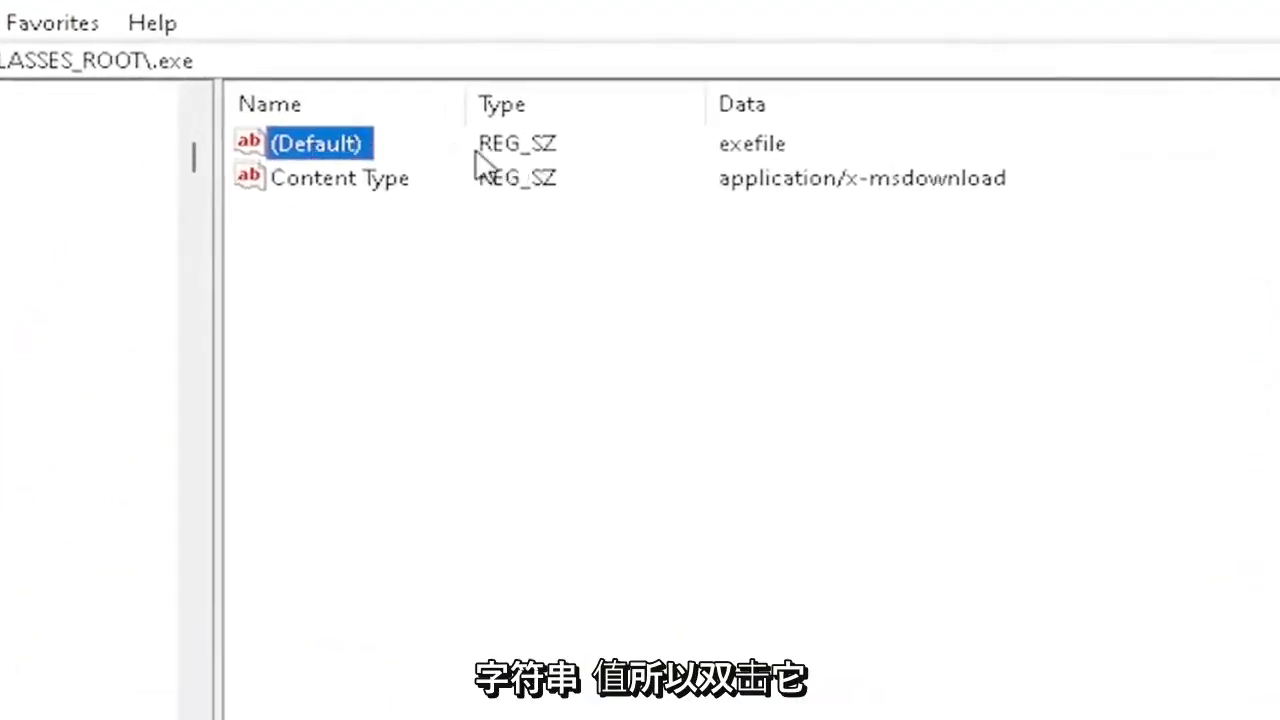
pyautogui.doubleClick(315, 143)
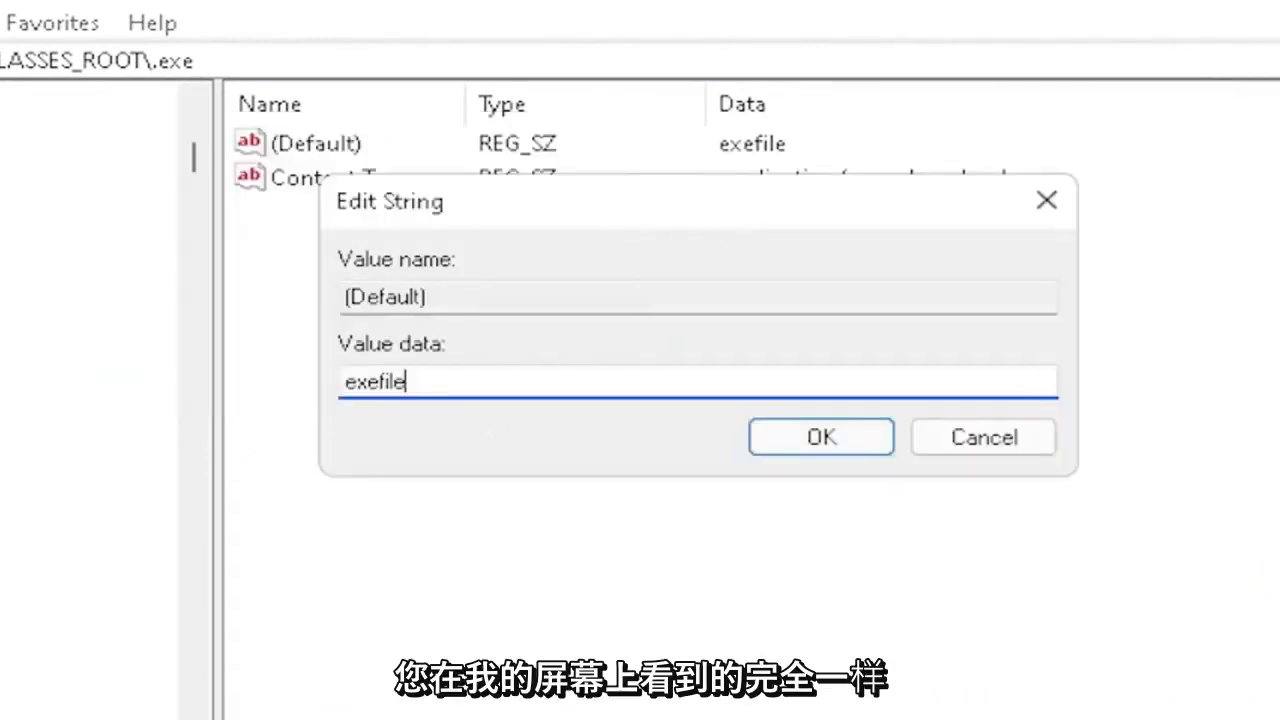
pyautogui.moveTo(358, 400)
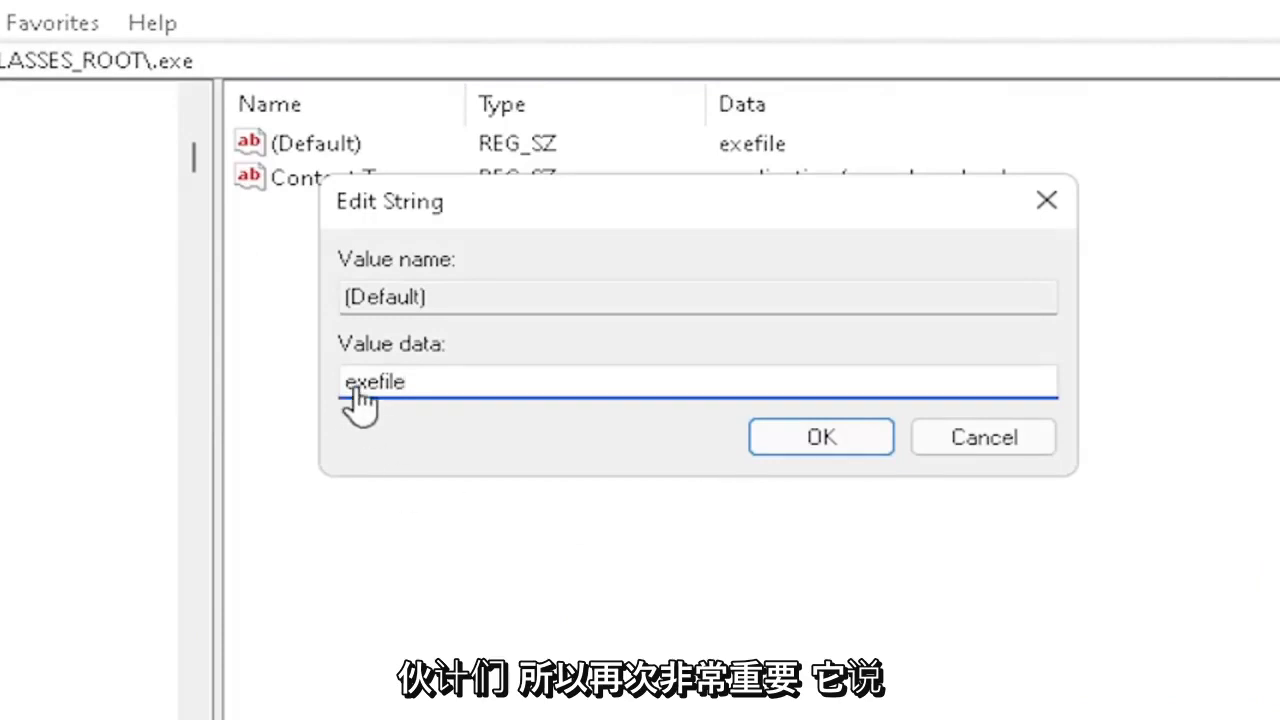
pyautogui.moveTo(415, 390)
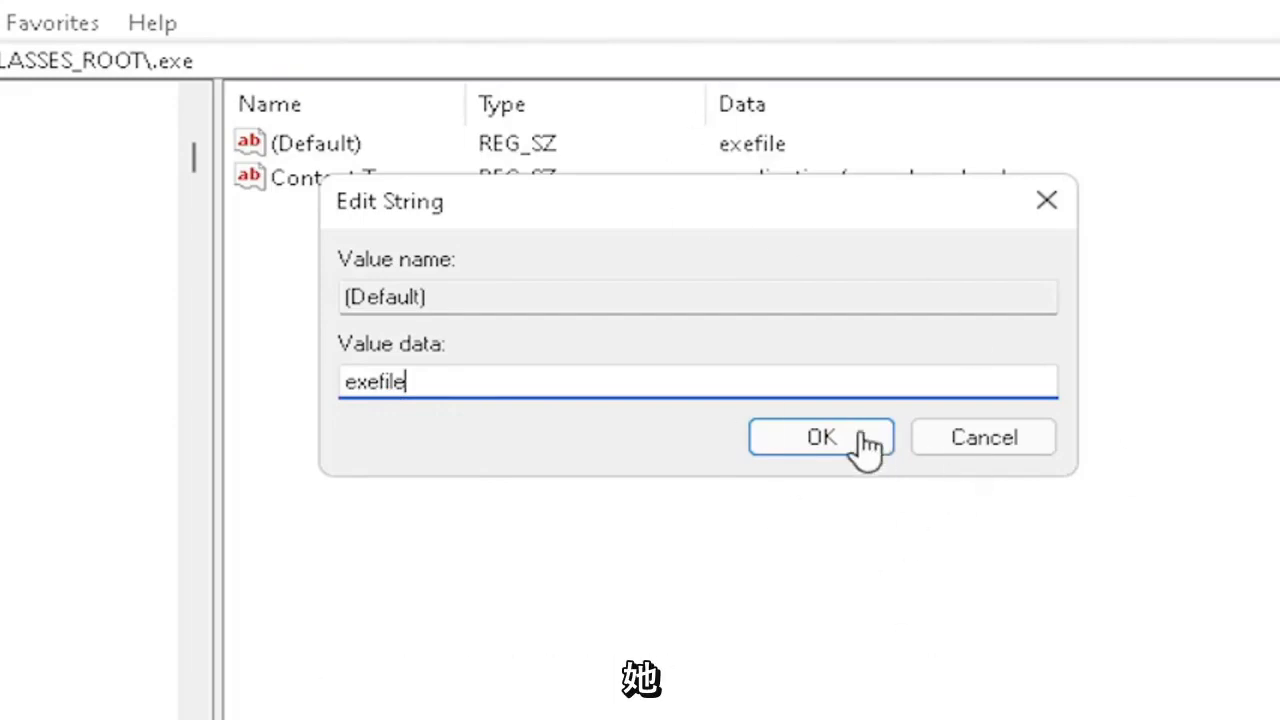
pyautogui.click(821, 437)
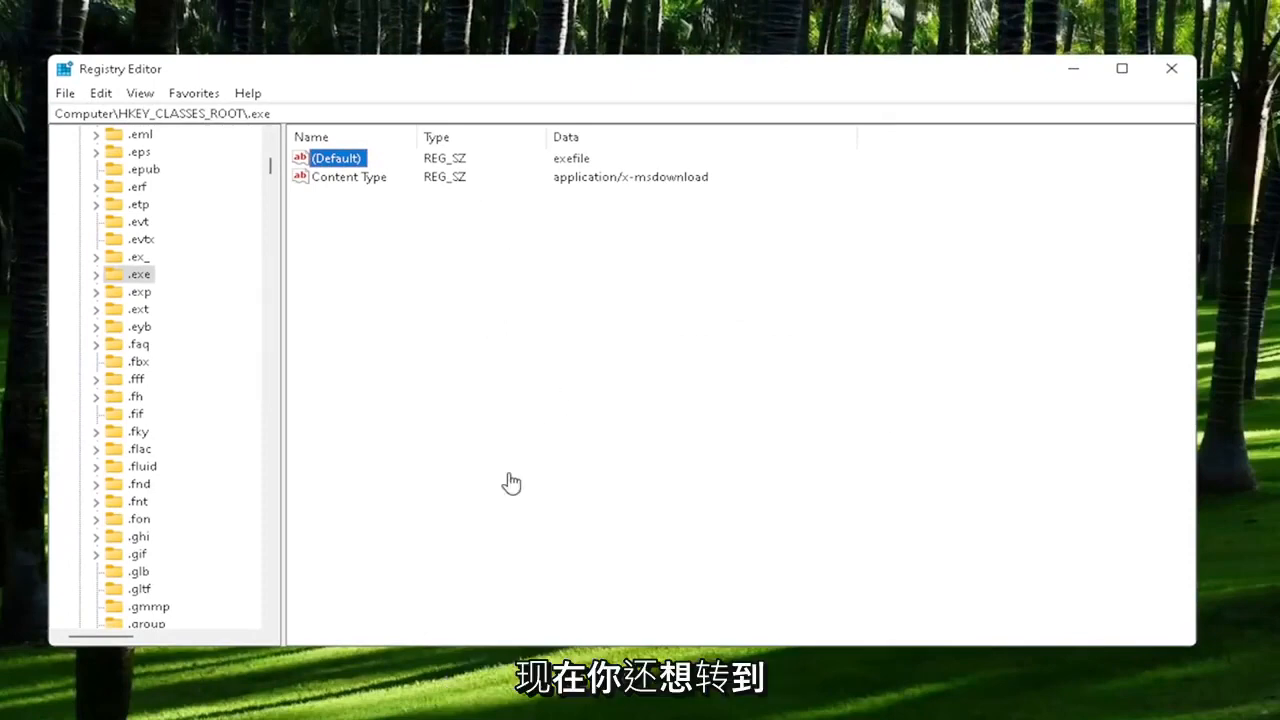
# Select the exefile key and confirm its (Default) data reads Application.
pyautogui.scroll(-3)
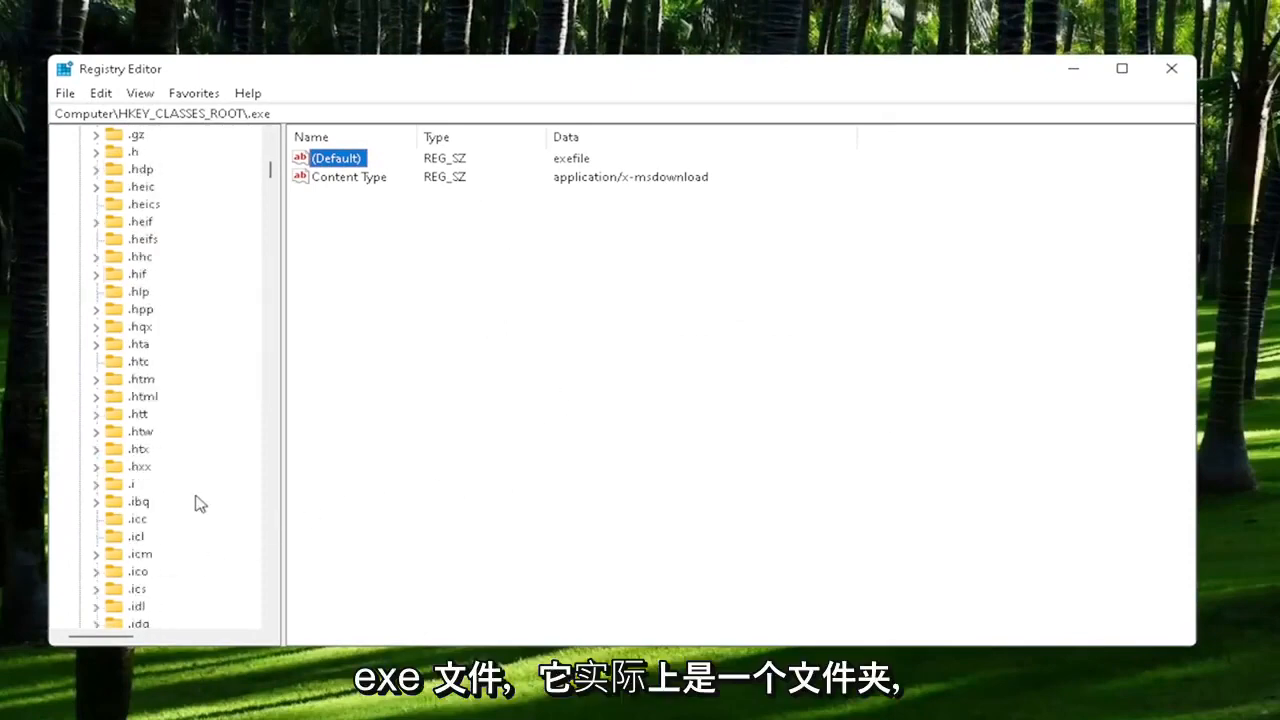
pyautogui.click(155, 571)
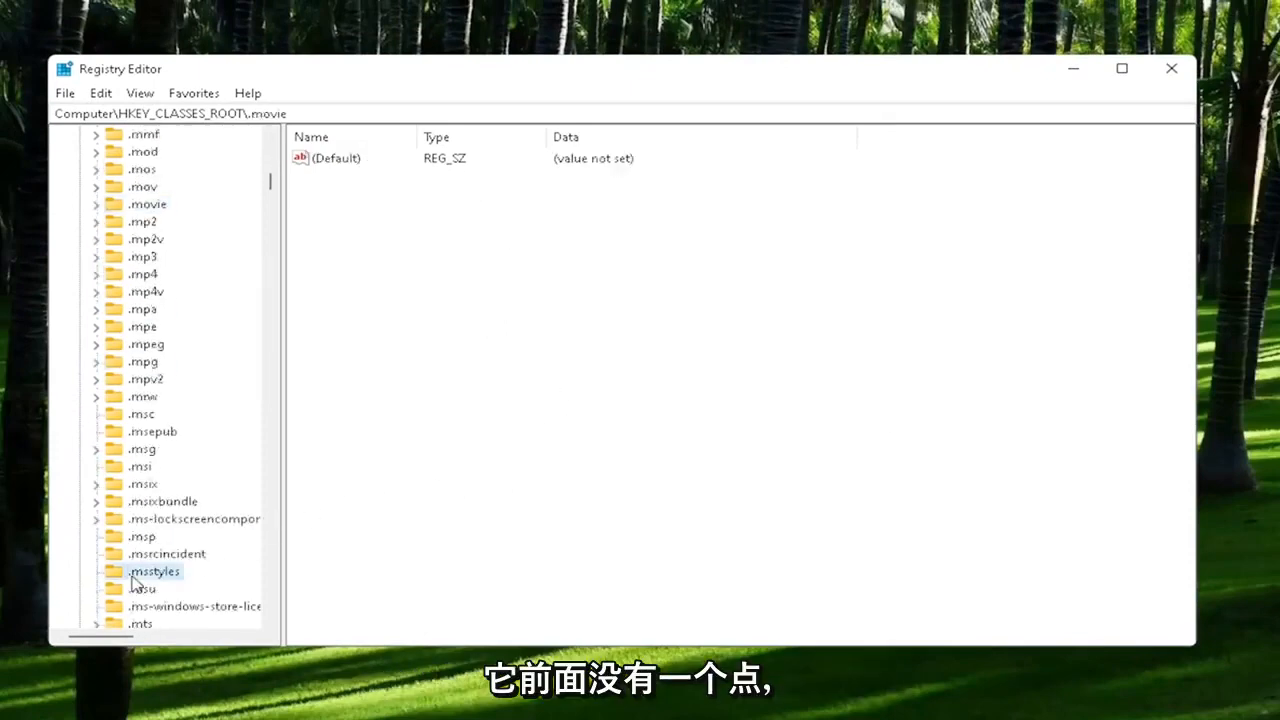
pyautogui.click(155, 571)
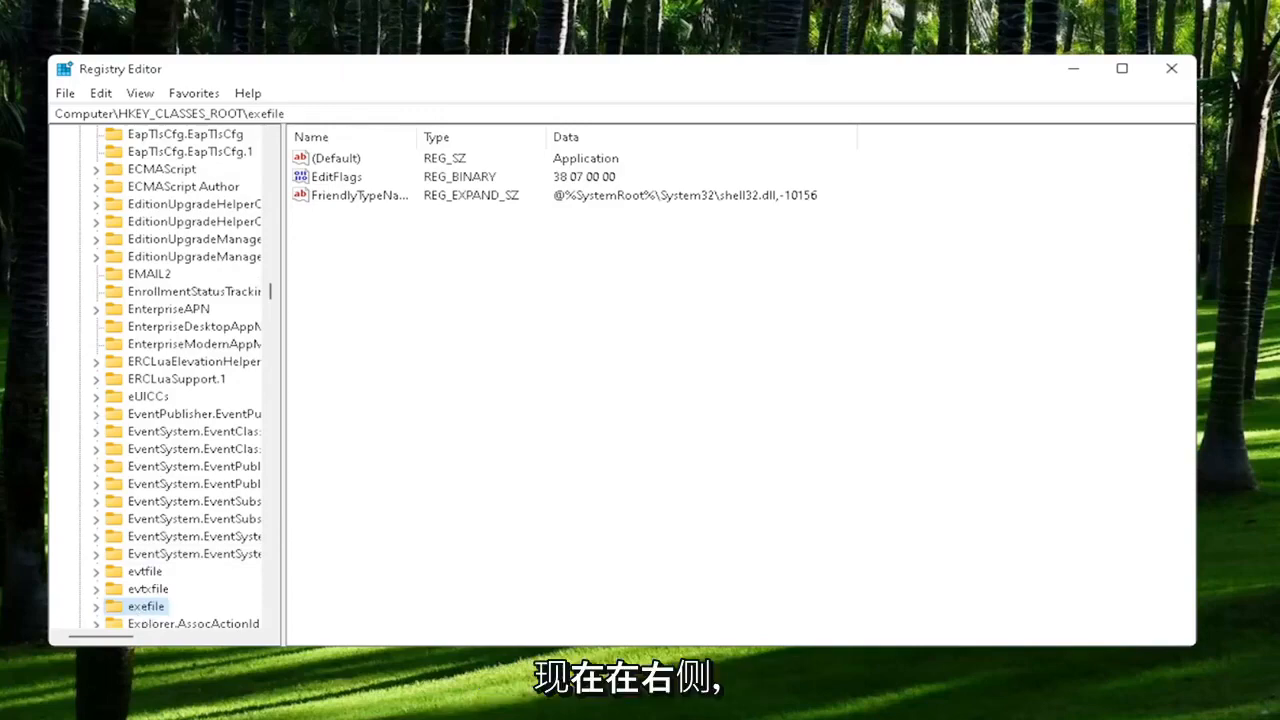
pyautogui.click(337, 158)
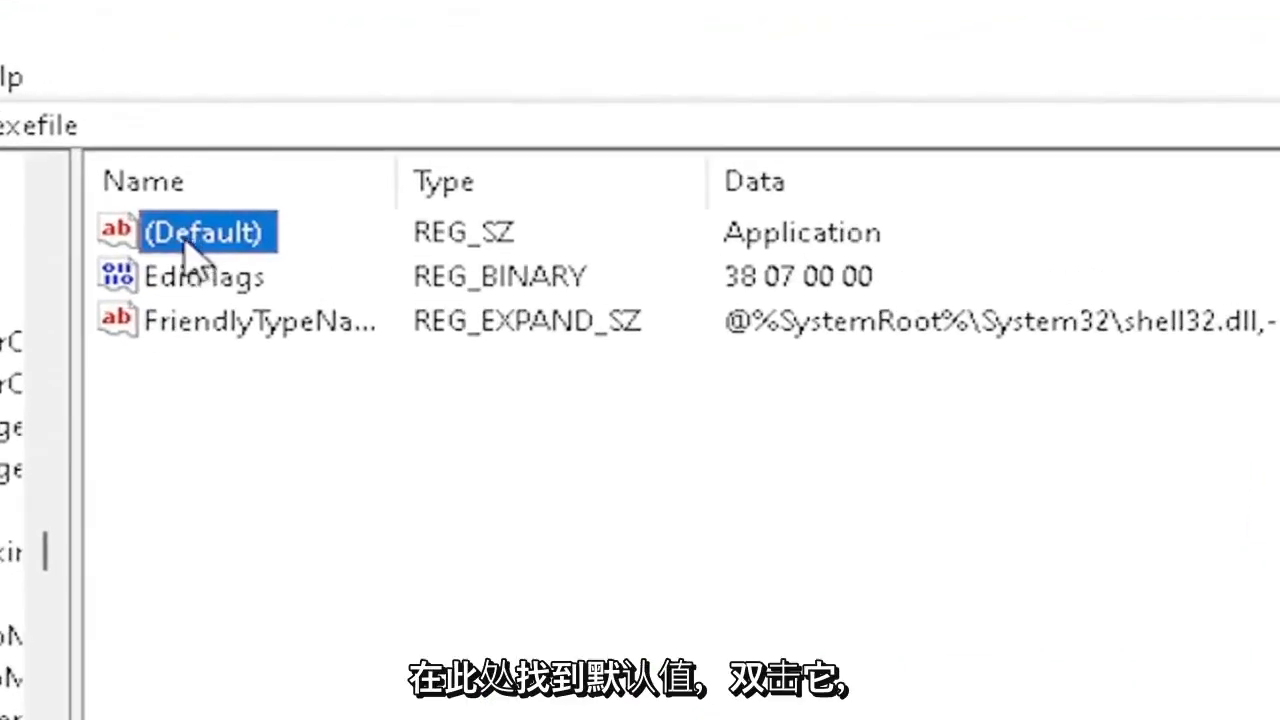
pyautogui.doubleClick(204, 232)
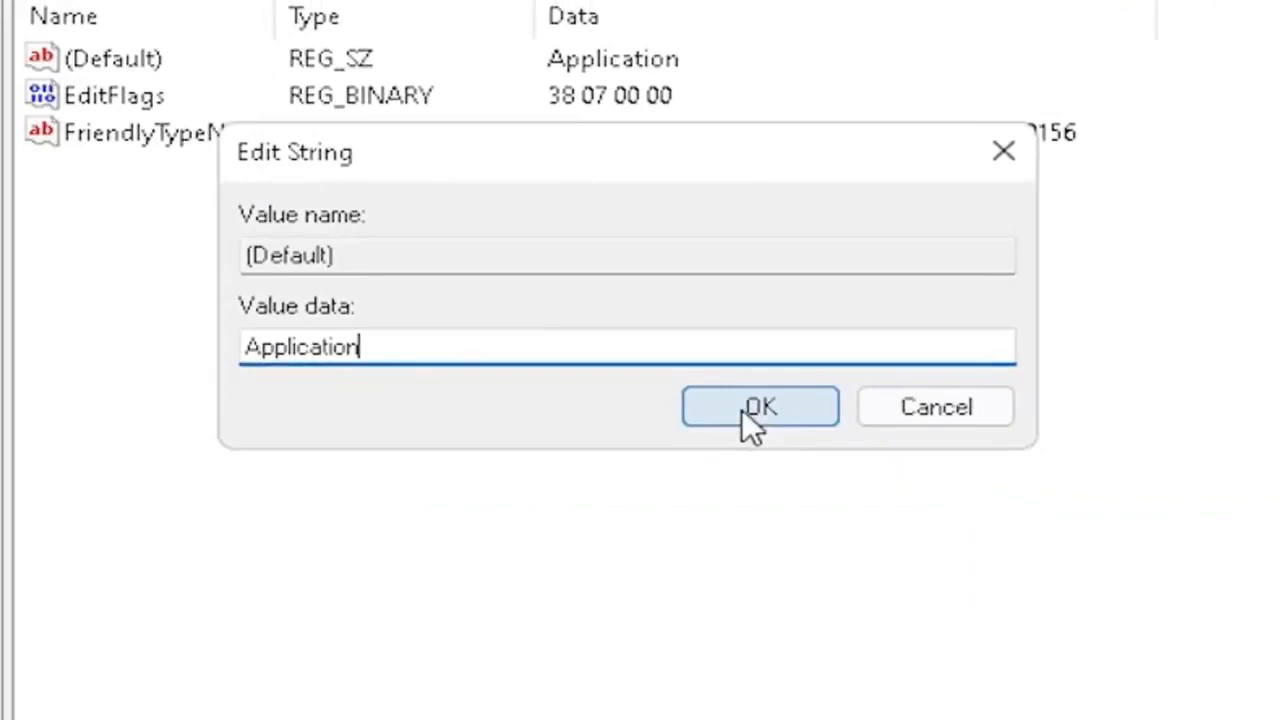
pyautogui.click(759, 406)
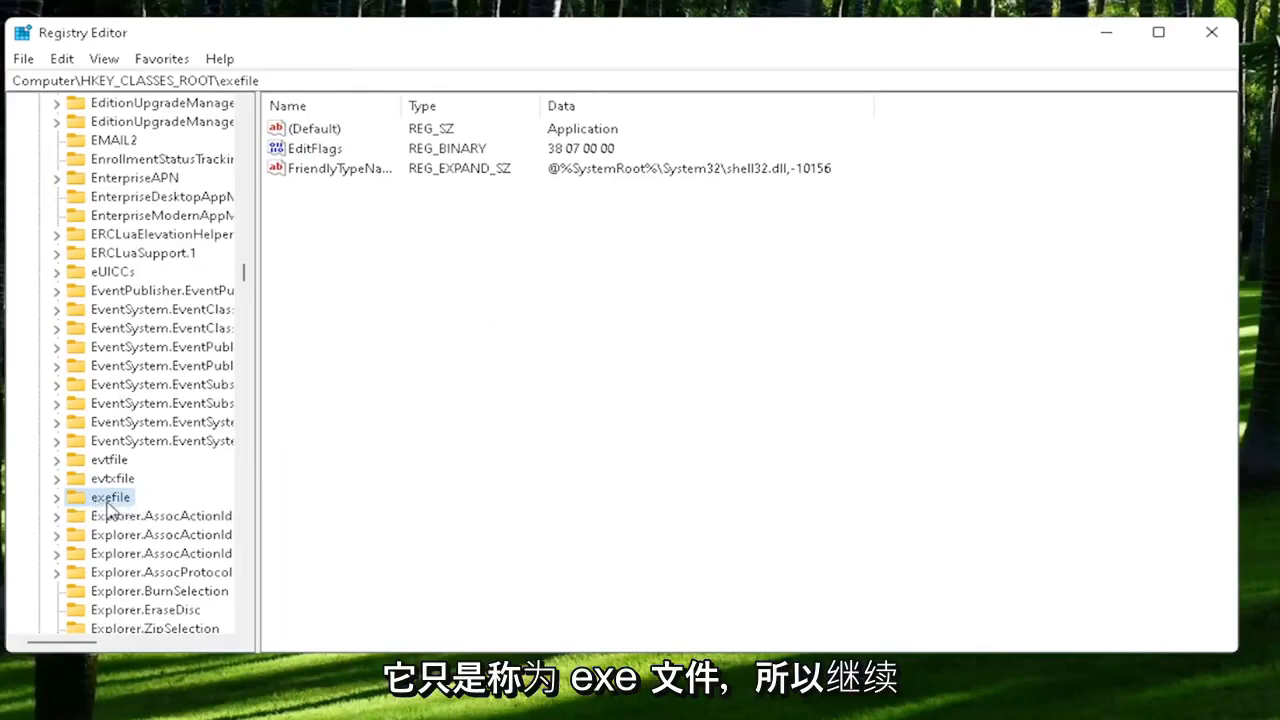
# Expand exefile > shell > open and confirm its (Default) value data is blank.
pyautogui.click(57, 497)
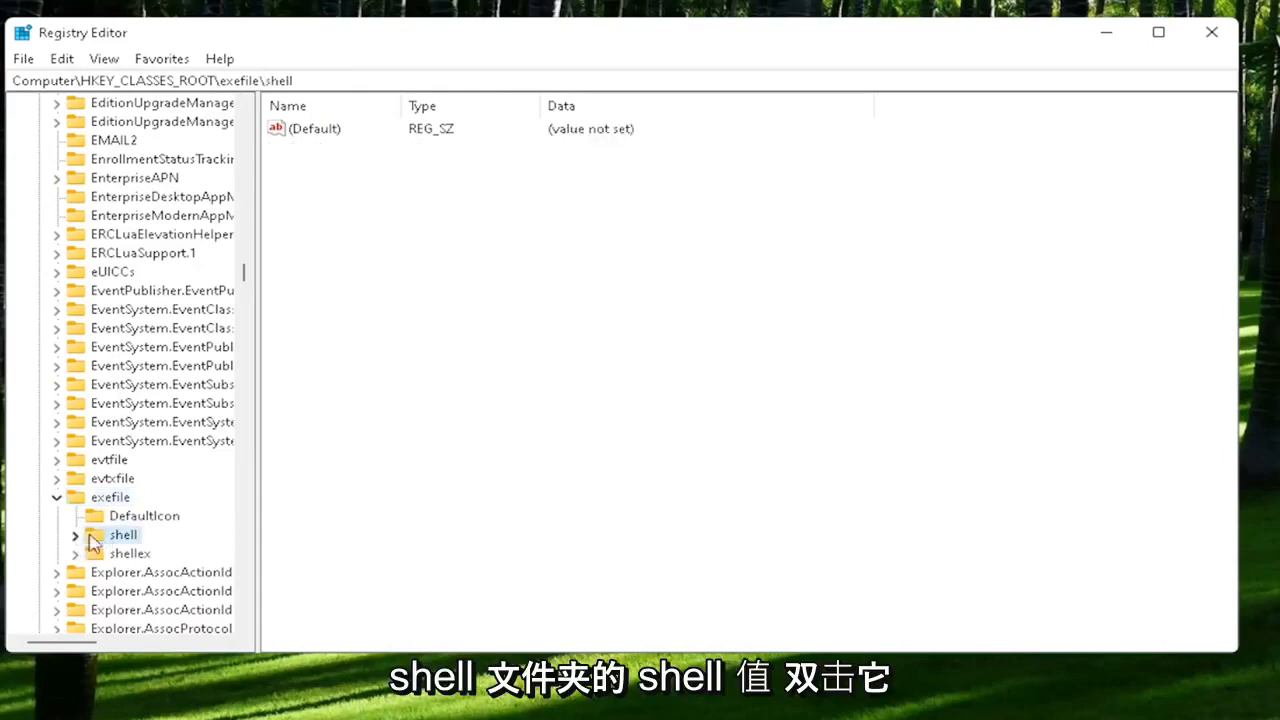
pyautogui.doubleClick(123, 534)
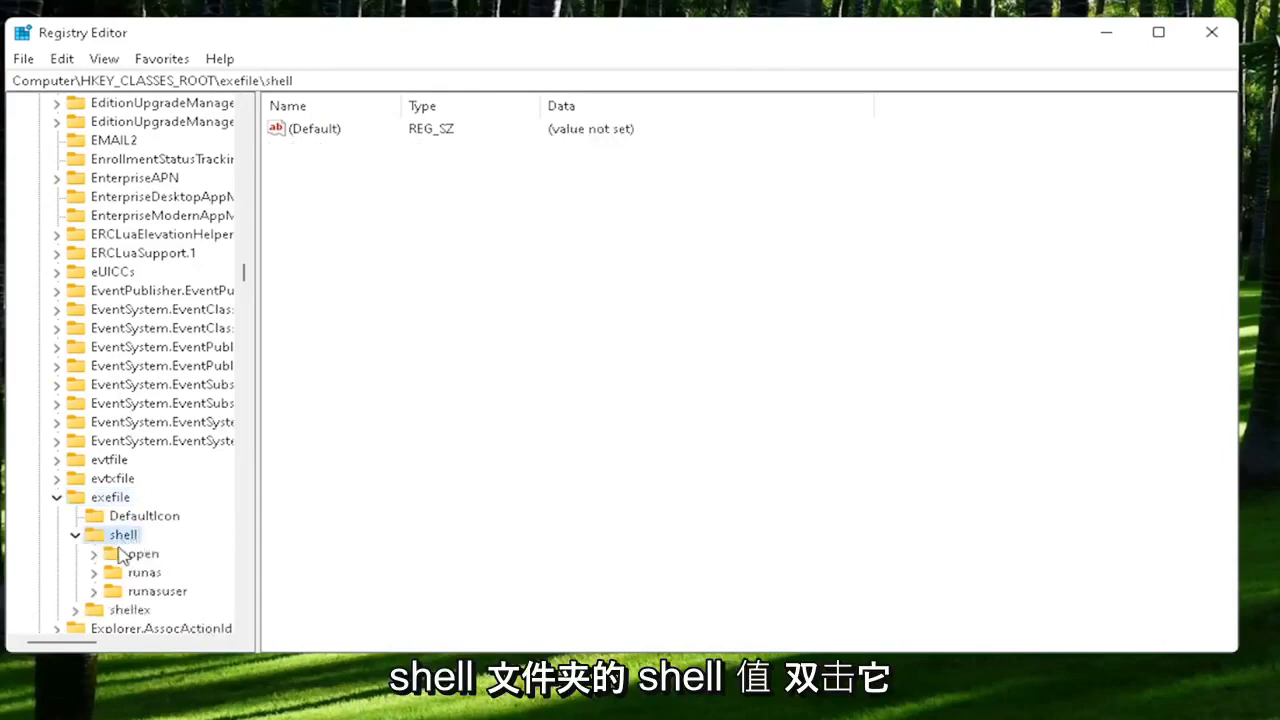
pyautogui.click(144, 553)
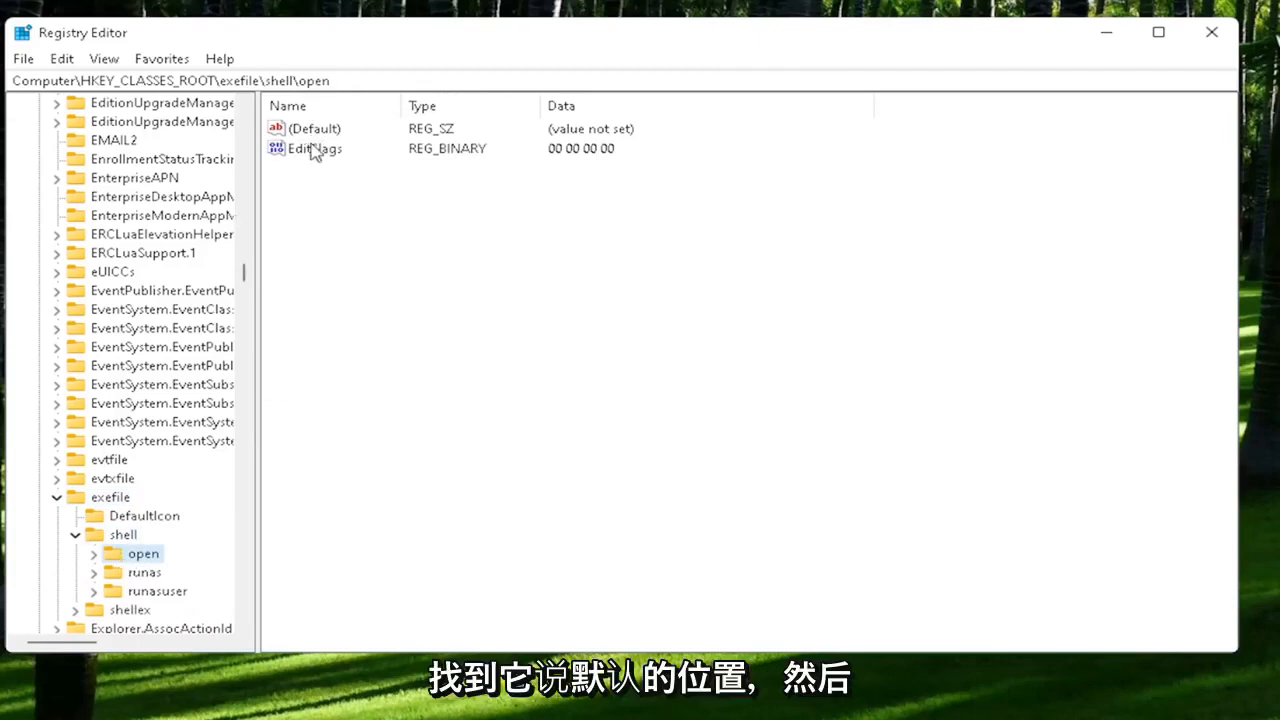
pyautogui.doubleClick(315, 128)
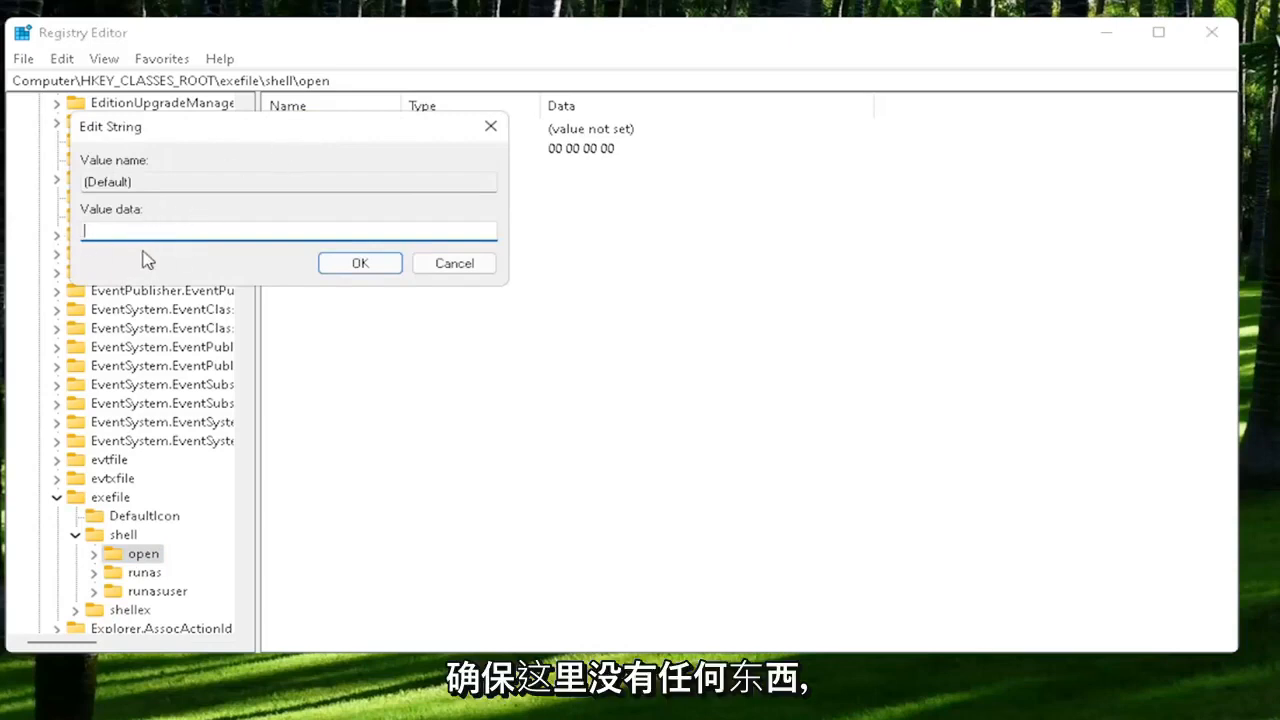
pyautogui.click(360, 262)
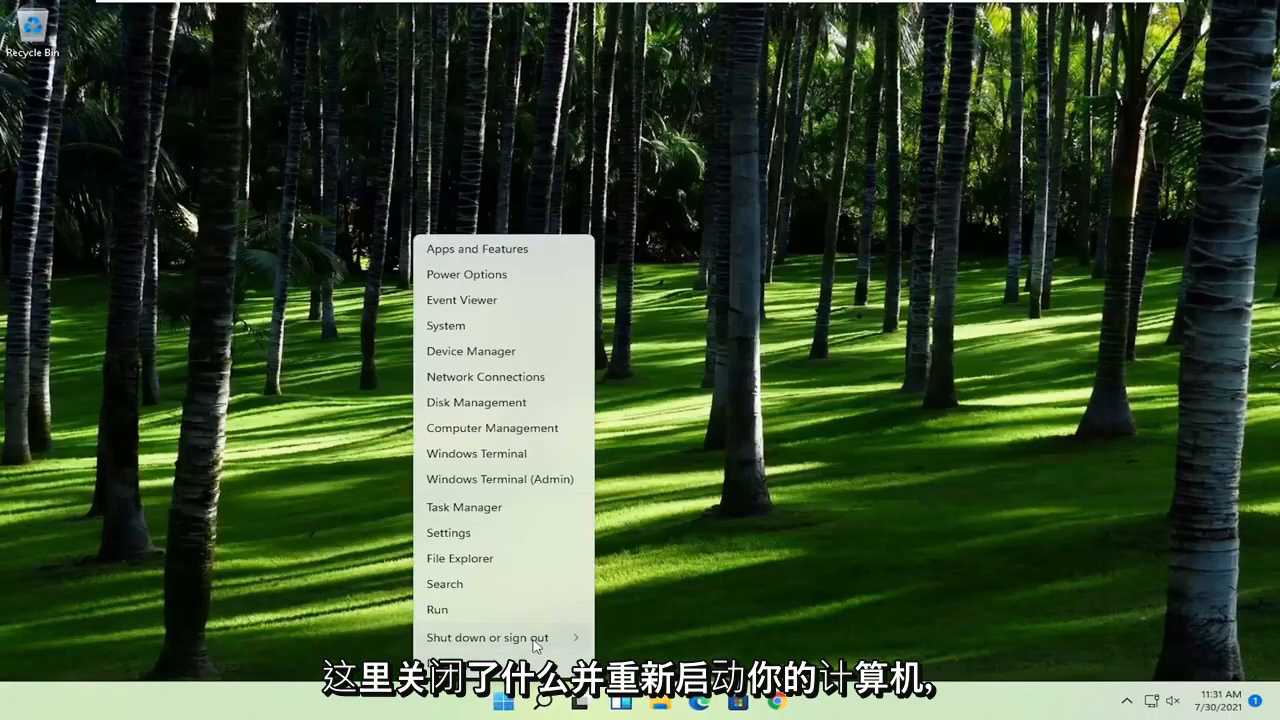
# Open the Shut down or sign out options to restart the computer.
pyautogui.click(487, 637)
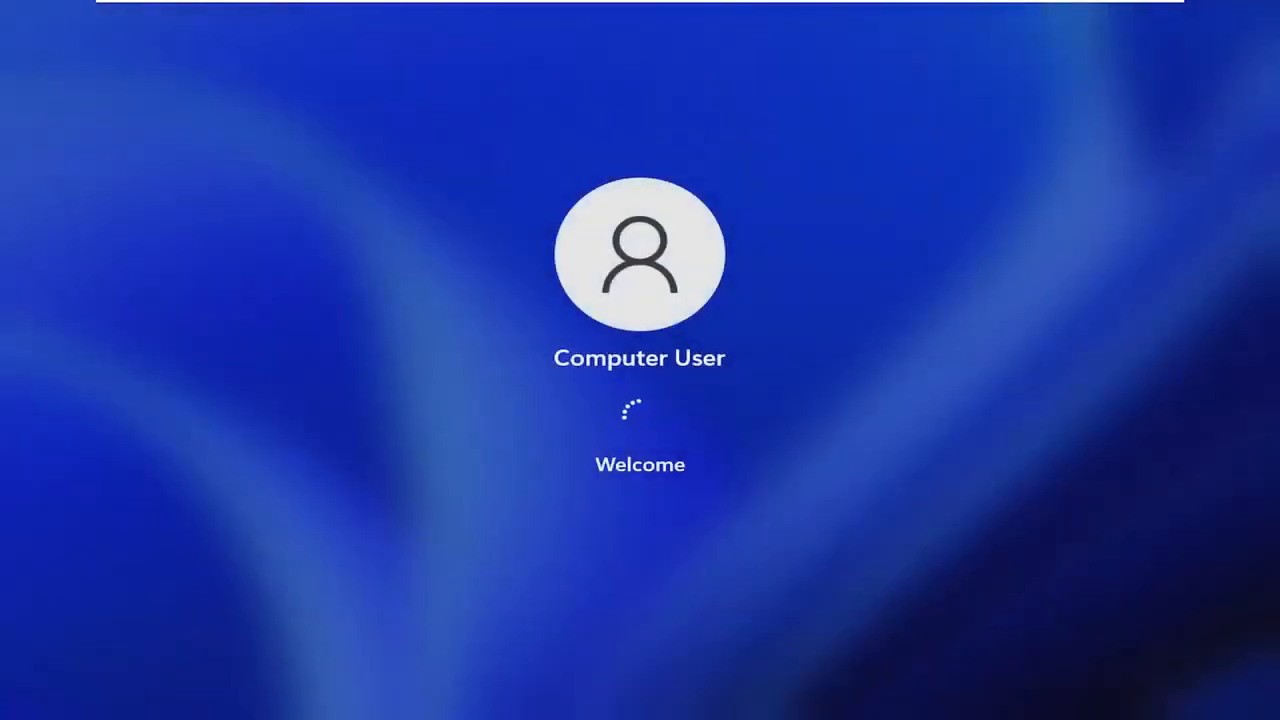